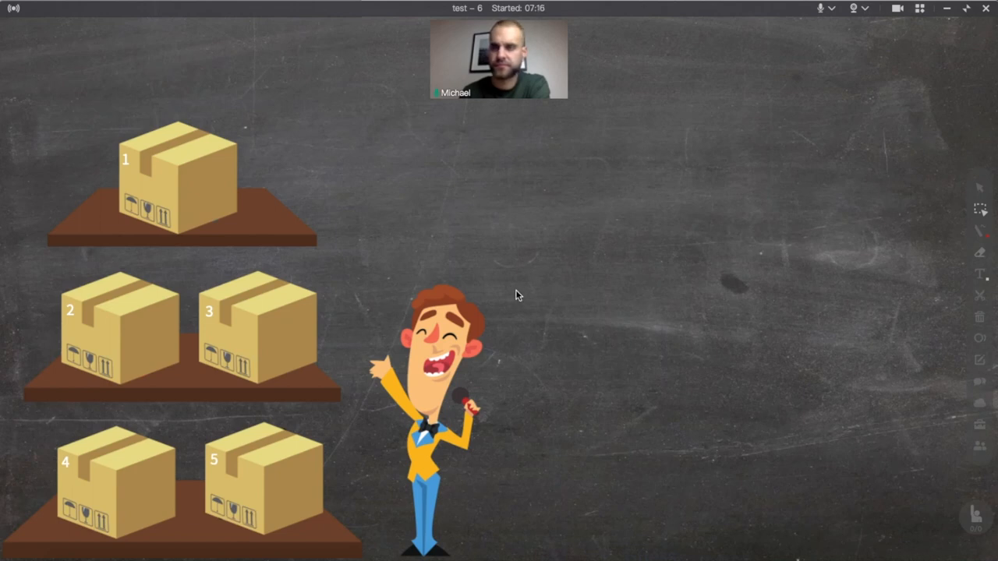
pyautogui.moveTo(592, 296)
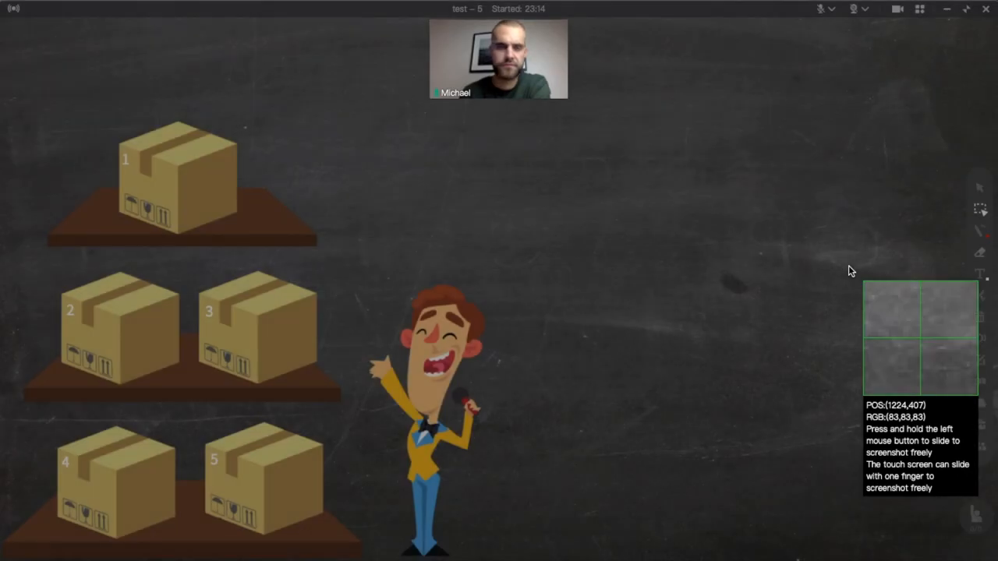
# - Capture the cartoon man with the Screenshot tool and place the copy beside the original
pyautogui.moveTo(299, 262); pyautogui.dragTo(515, 412)
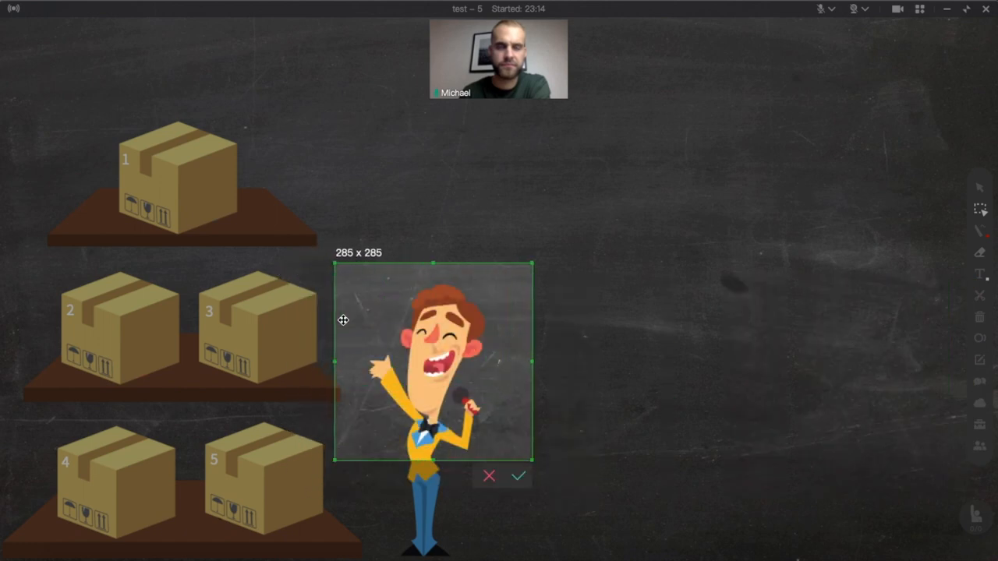
pyautogui.moveTo(533, 458); pyautogui.dragTo(525, 456)
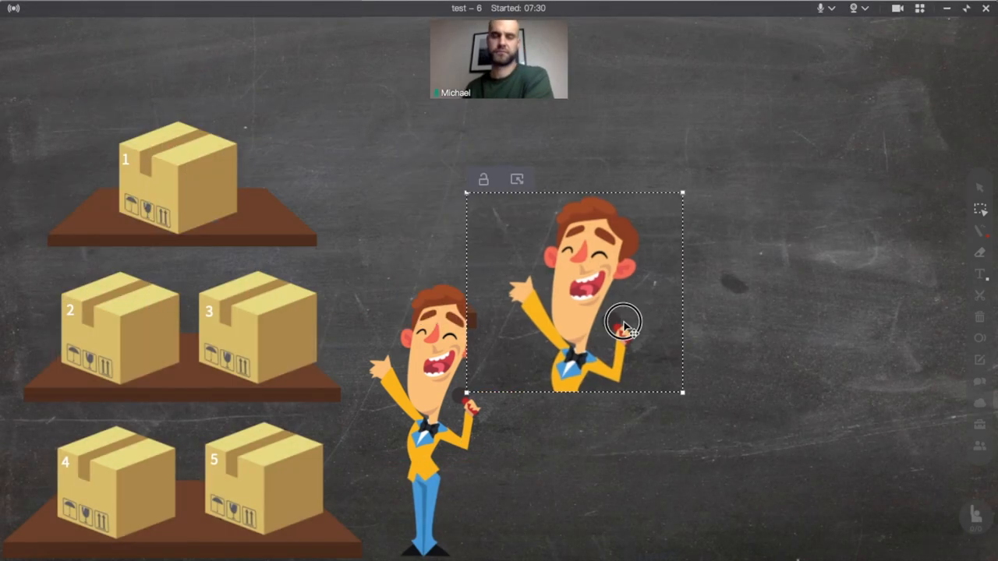
# - Shift the copied cartoon man right, then position and resize the captured Enter card at top right
pyautogui.moveTo(623, 323); pyautogui.dragTo(709, 371)
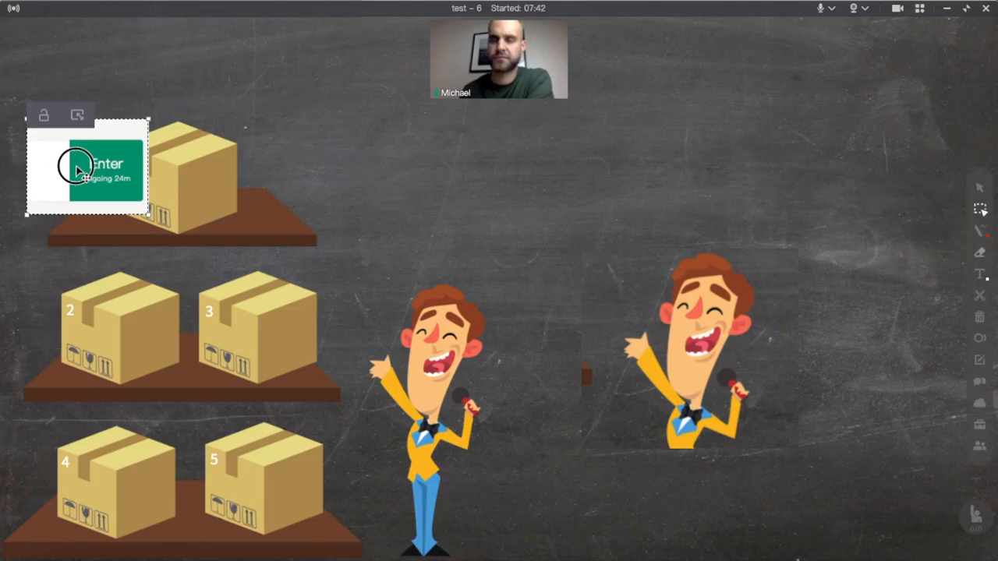
pyautogui.moveTo(86, 168); pyautogui.dragTo(830, 195)
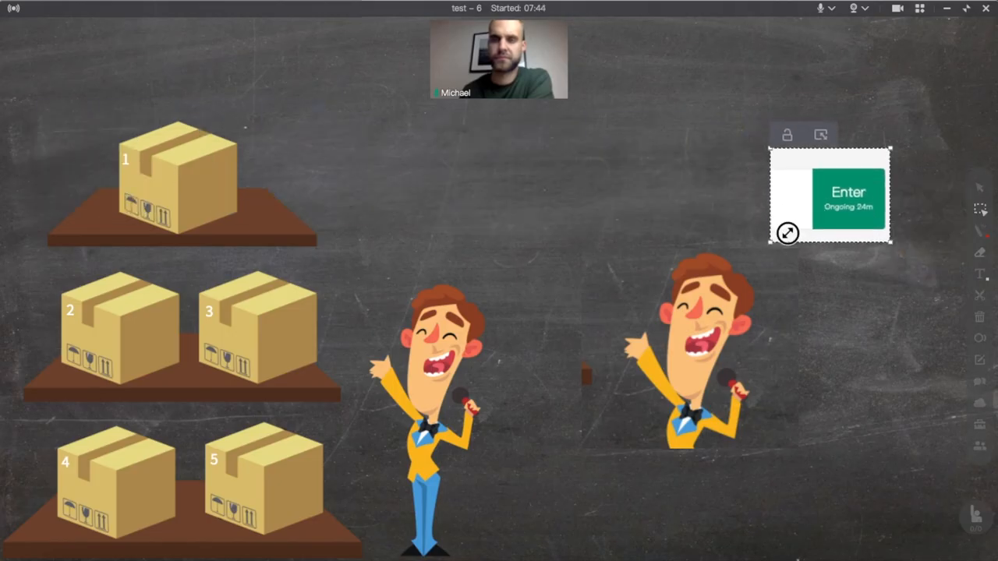
pyautogui.moveTo(829, 195); pyautogui.dragTo(574, 417)
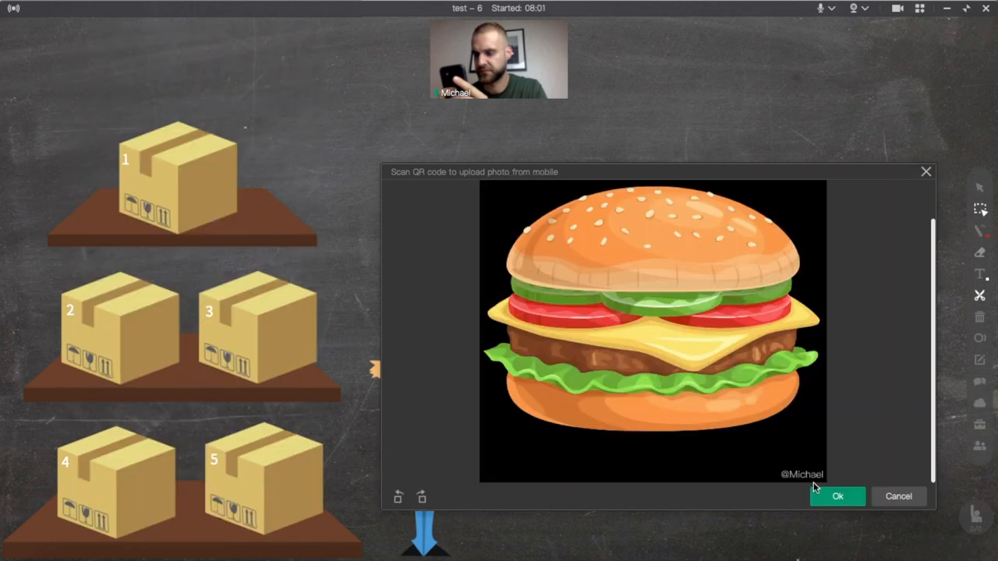
# - Accept the QR-uploaded burger photo onto the board and add the local noodle bowl image
pyautogui.click(837, 496)
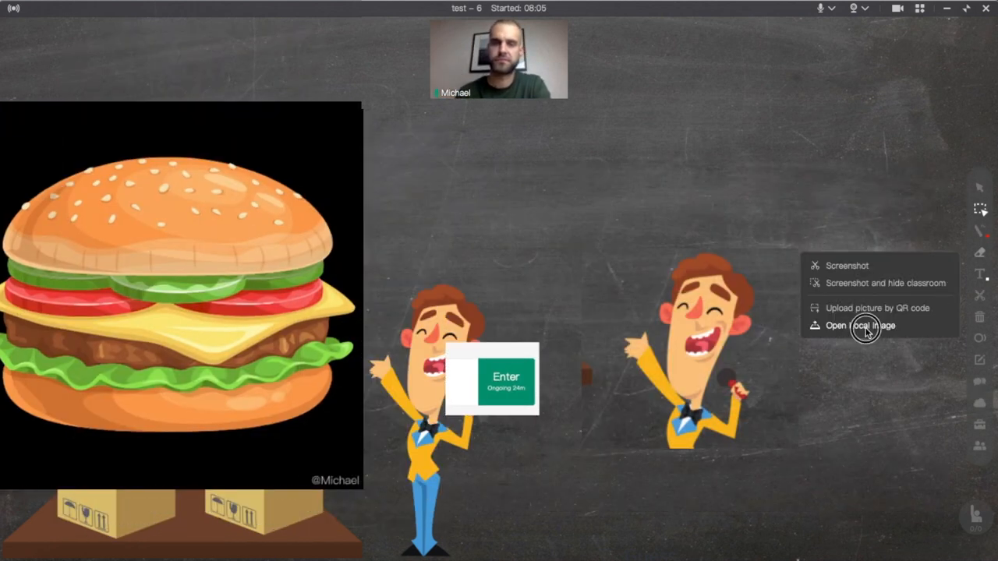
pyautogui.click(873, 325)
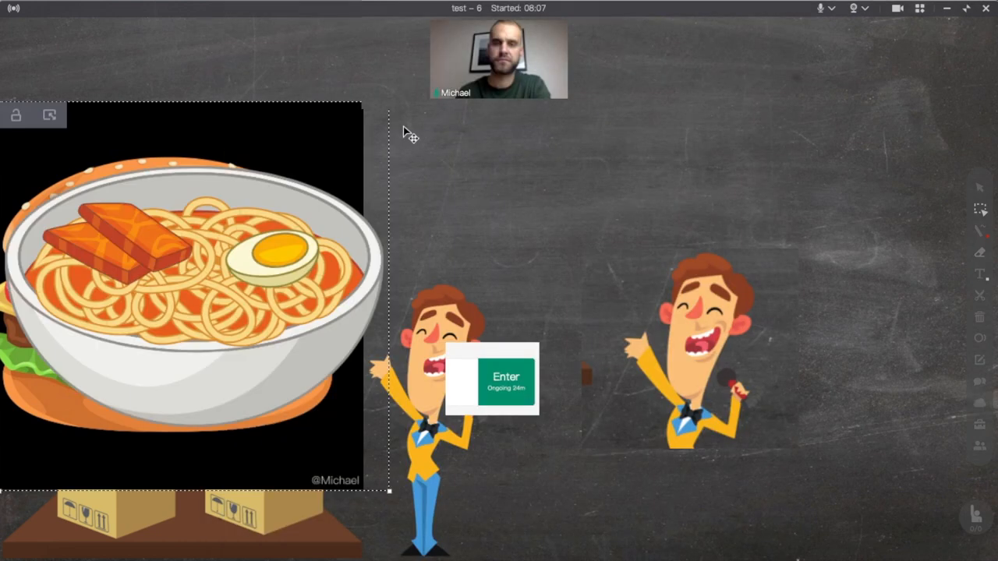